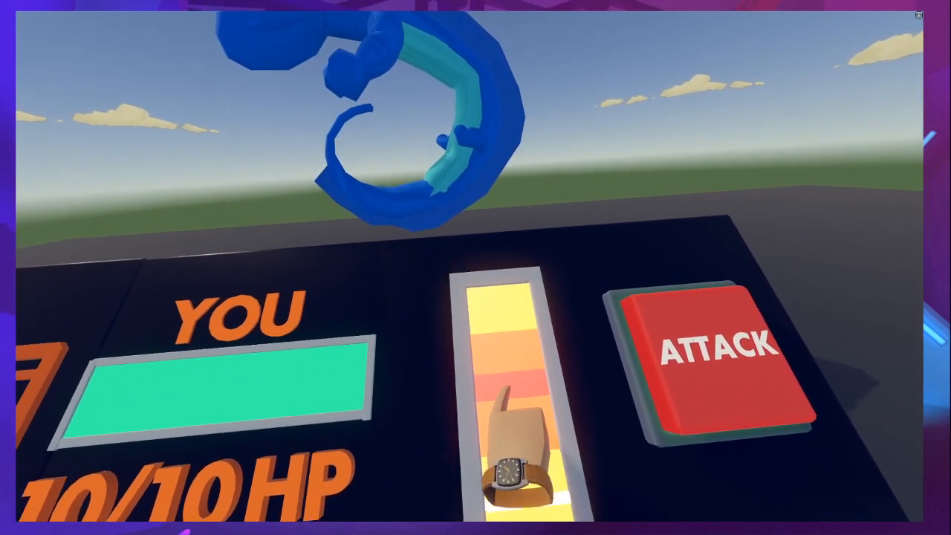
Fire at the red ATTACK button to hit the salamander, taking a hit down to 9/10 HP
{"action": "left_click", "coordinate": [706, 349]}
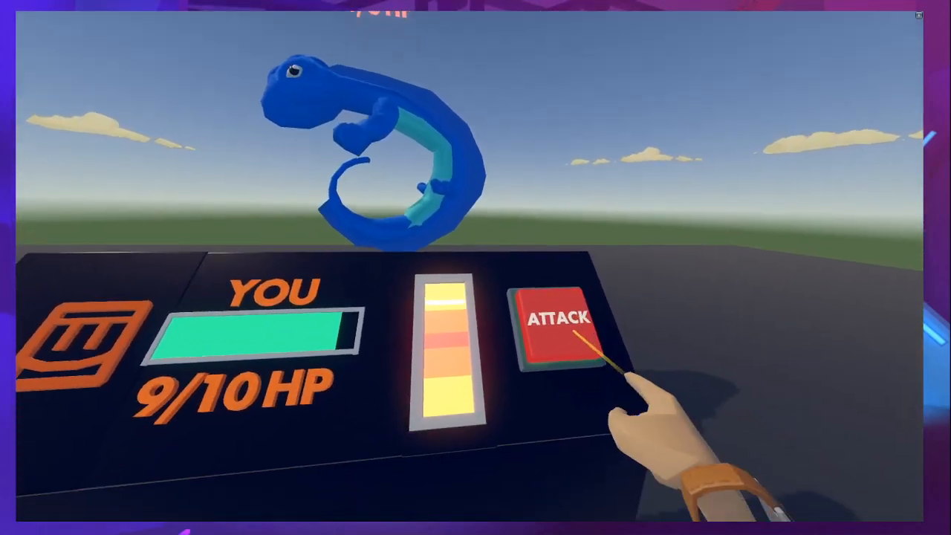
Launch two more attacks, bringing the salamander to 1/6 HP while dropping to 7/10 HP
{"action": "left_click", "coordinate": [562, 335]}
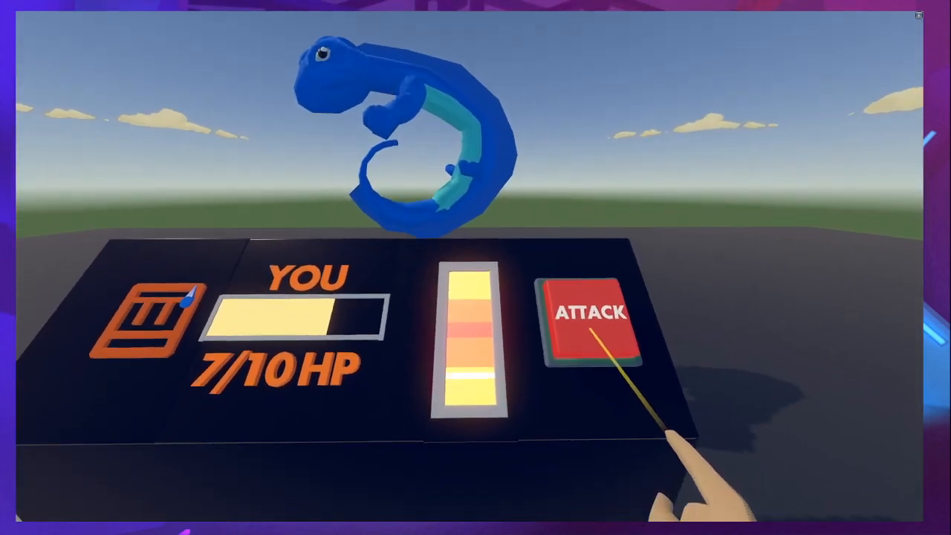
{"action": "left_click", "coordinate": [594, 319]}
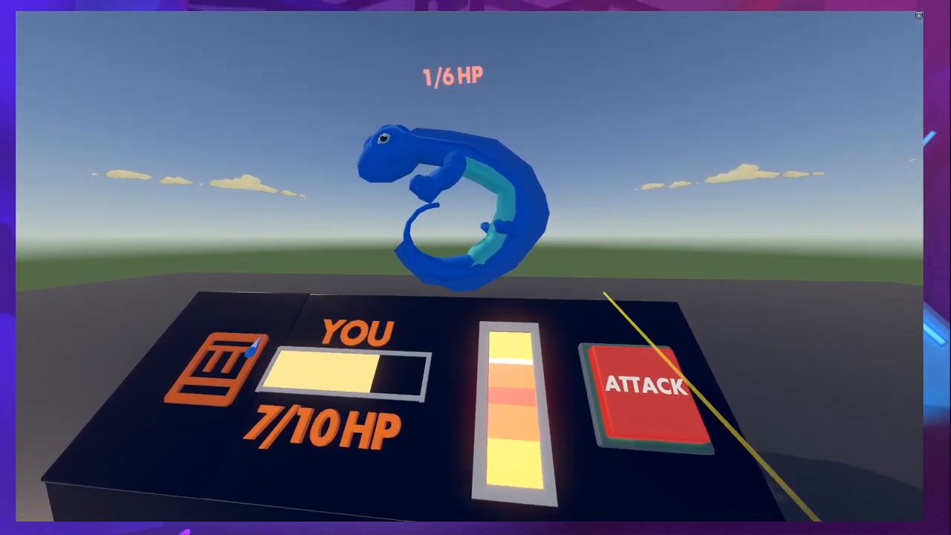
Land the final -1 HP blow so the salamander vanishes in blue bubbles
{"action": "left_click", "coordinate": [642, 386]}
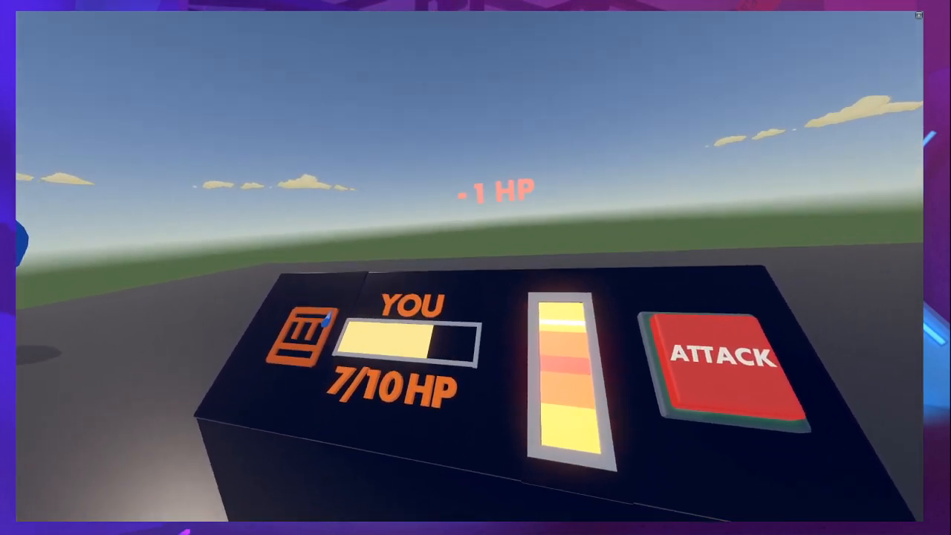
{"action": "left_click", "coordinate": [720, 364]}
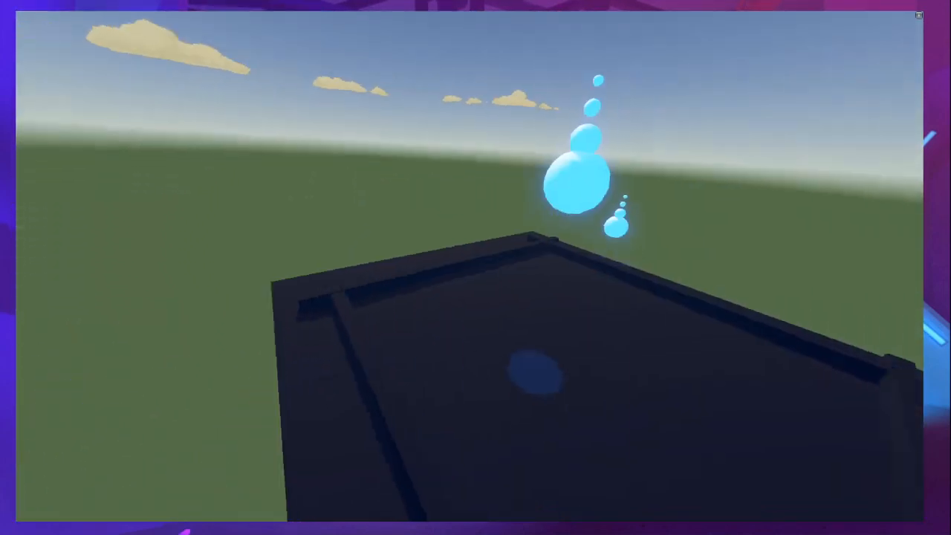
{"action": "mouse_move", "coordinate": [475, 268]}
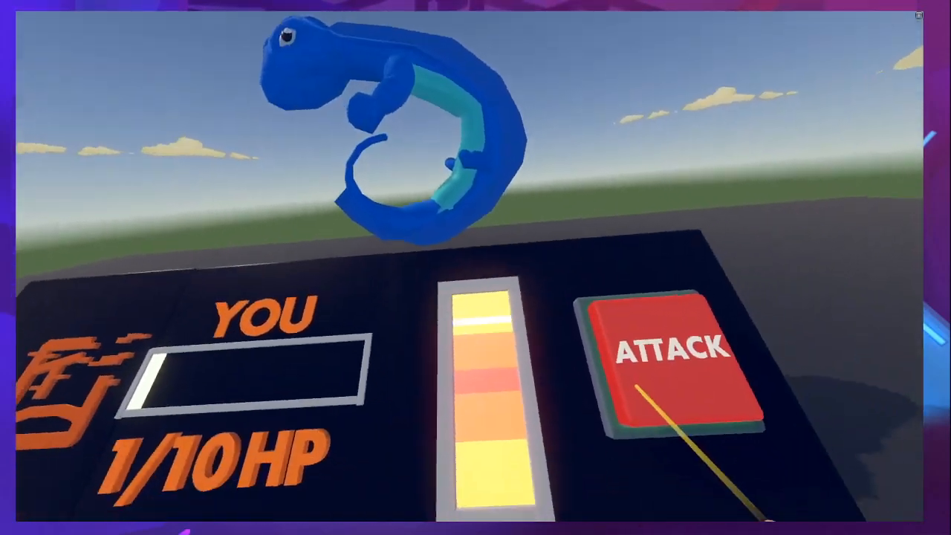
Toggle circuit view with the maker pen to expose the battle board's chips and wires
{"action": "left_click", "coordinate": [680, 349]}
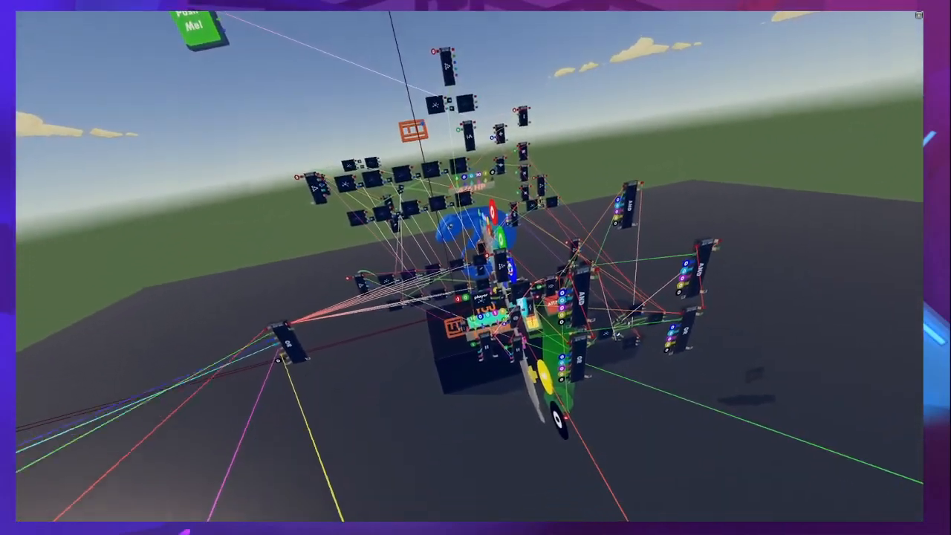
{"action": "mouse_move", "coordinate": [475, 268]}
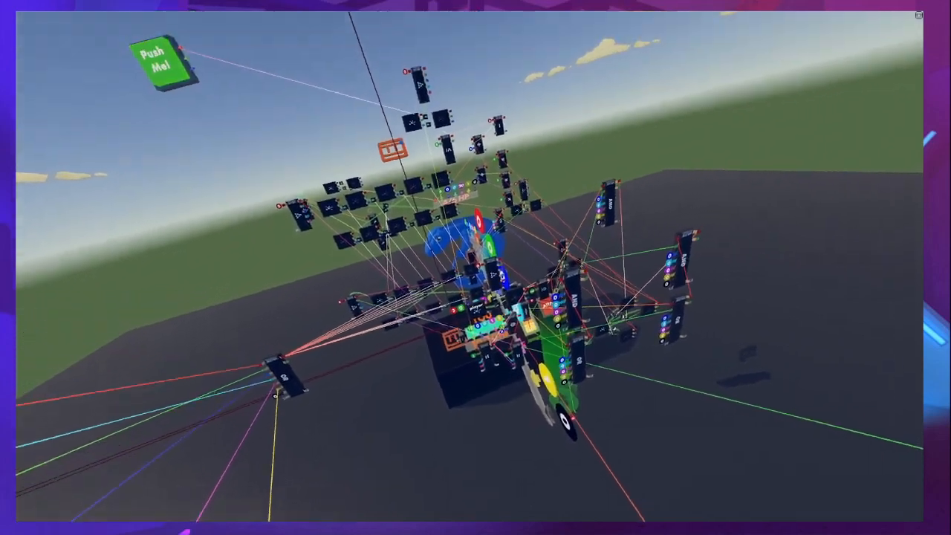